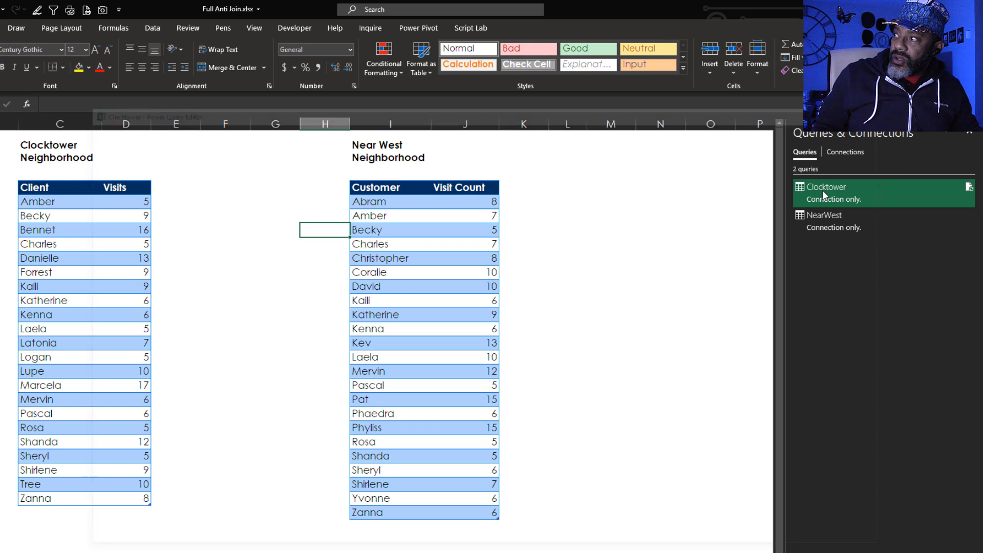
Add a custom Location column to the Clocktower query with the value "Clocktower".
double_click(828, 187)
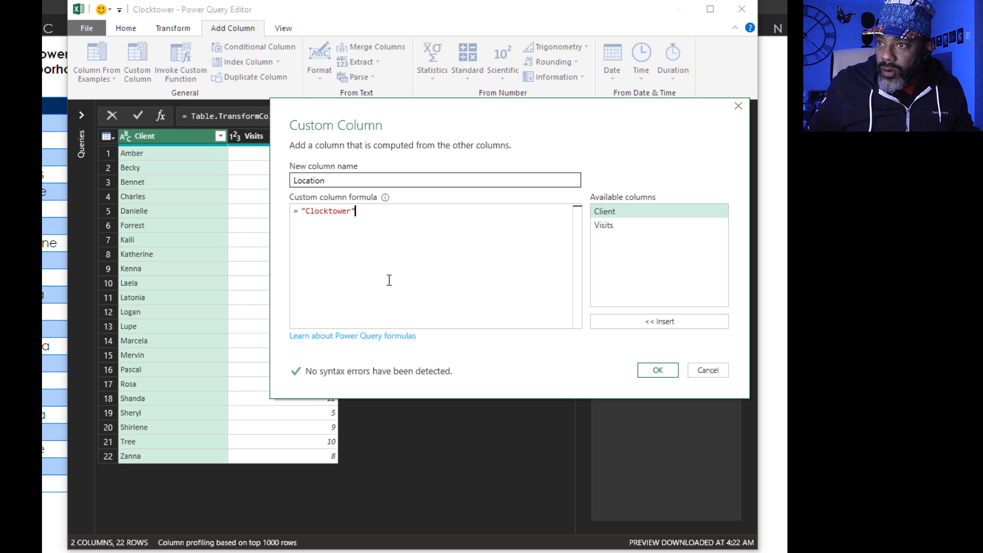
click(657, 370)
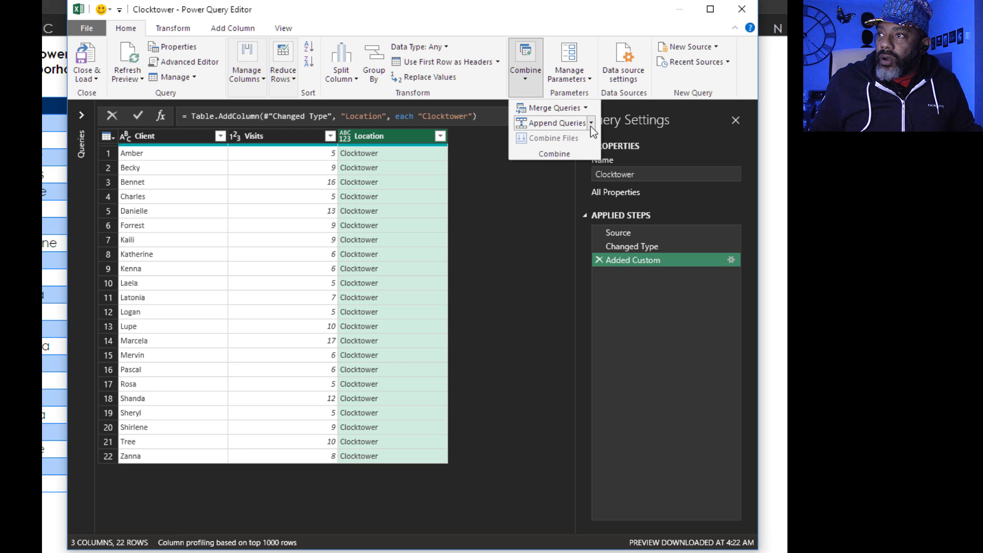
Append NearWest to Clocktower as a new Append1 query.
click(508, 273)
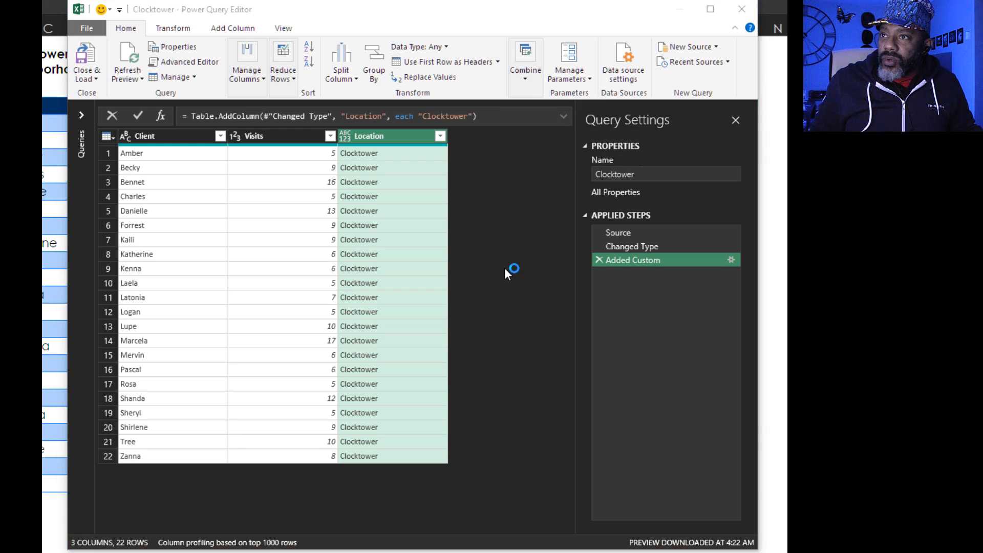
click(525, 61)
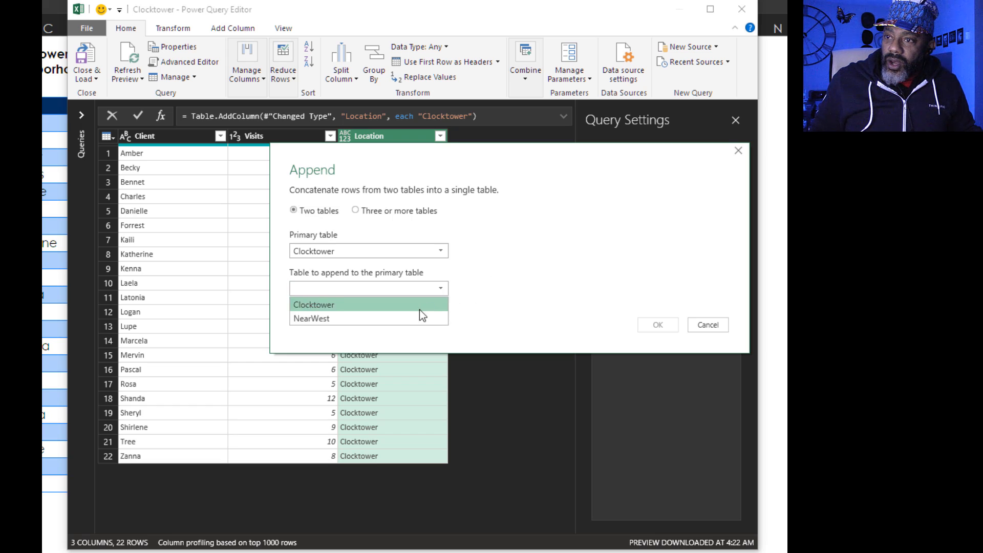
click(310, 317)
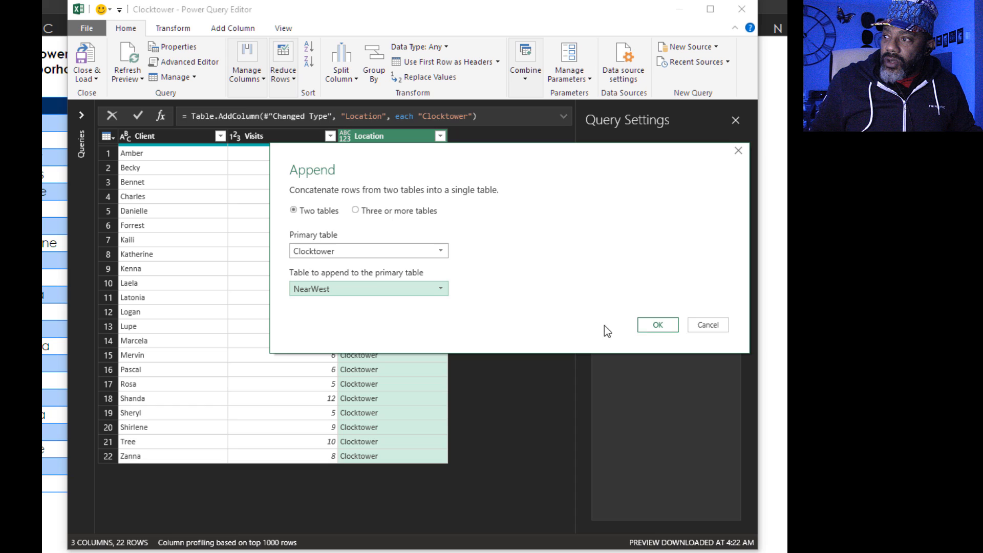
click(656, 325)
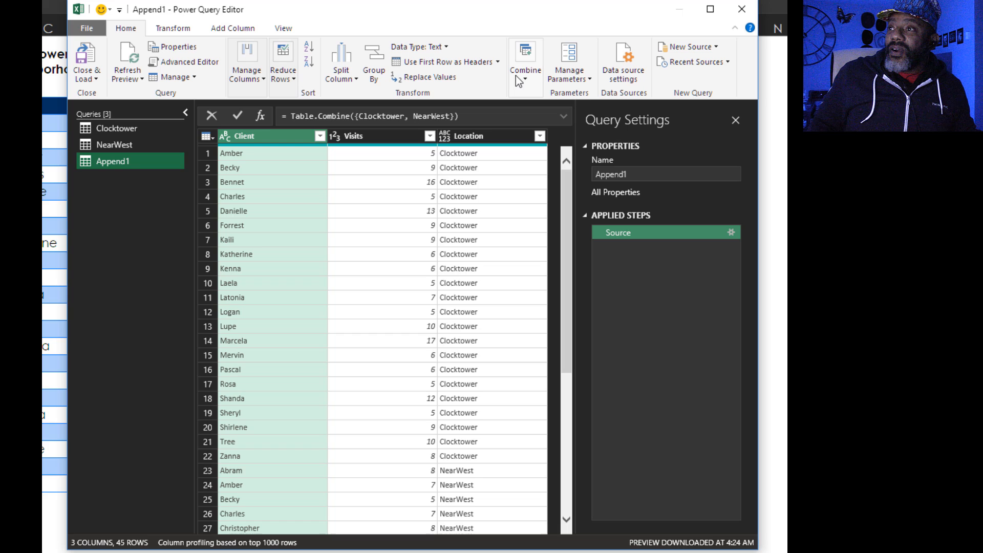
Inner-join Clocktower and NearWest on Client as a new query named 'Inner'.
click(526, 61)
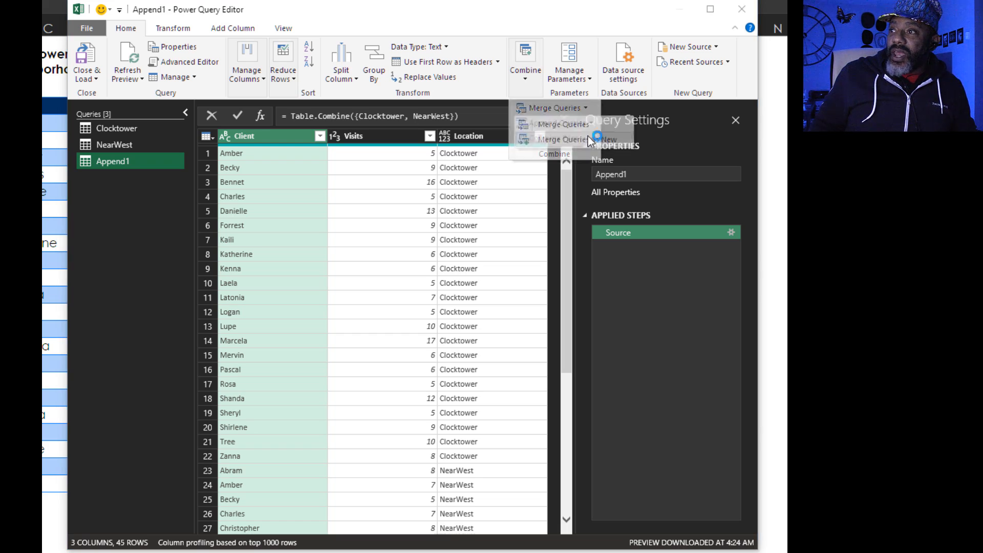
click(558, 107)
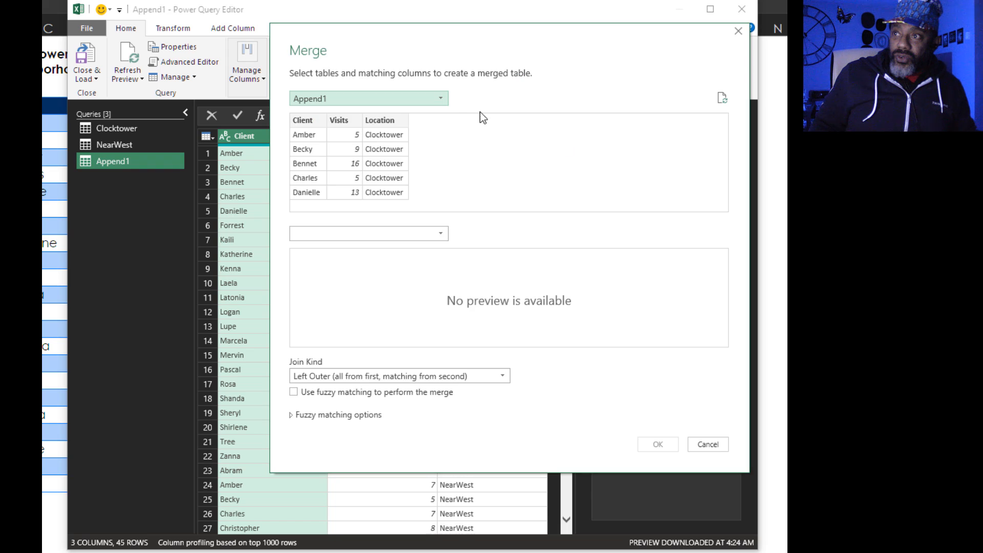
click(368, 98)
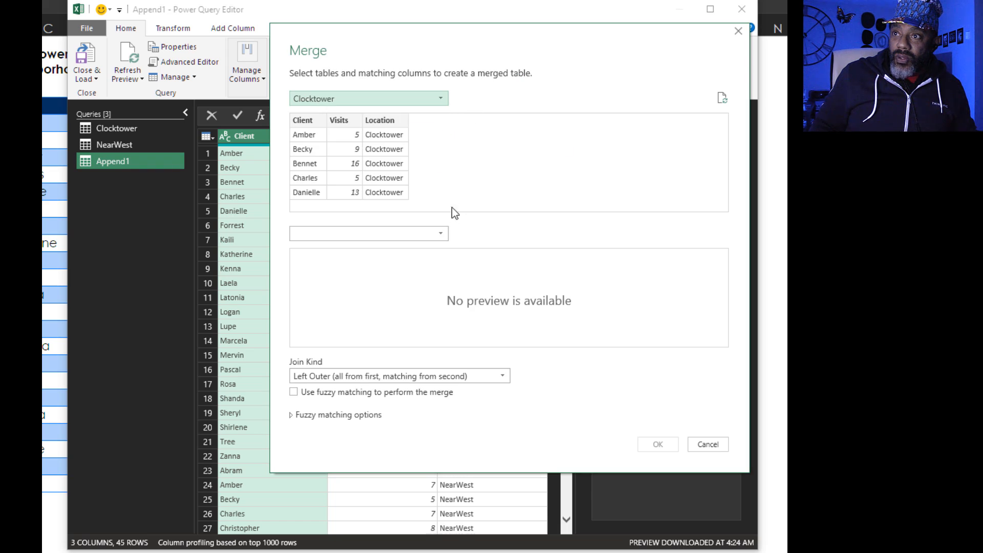
click(368, 232)
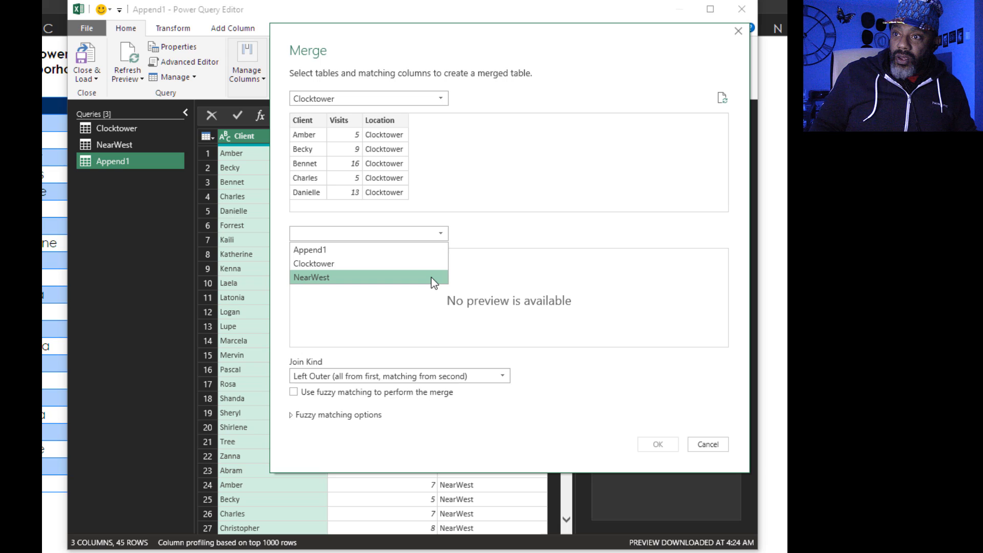
click(310, 277)
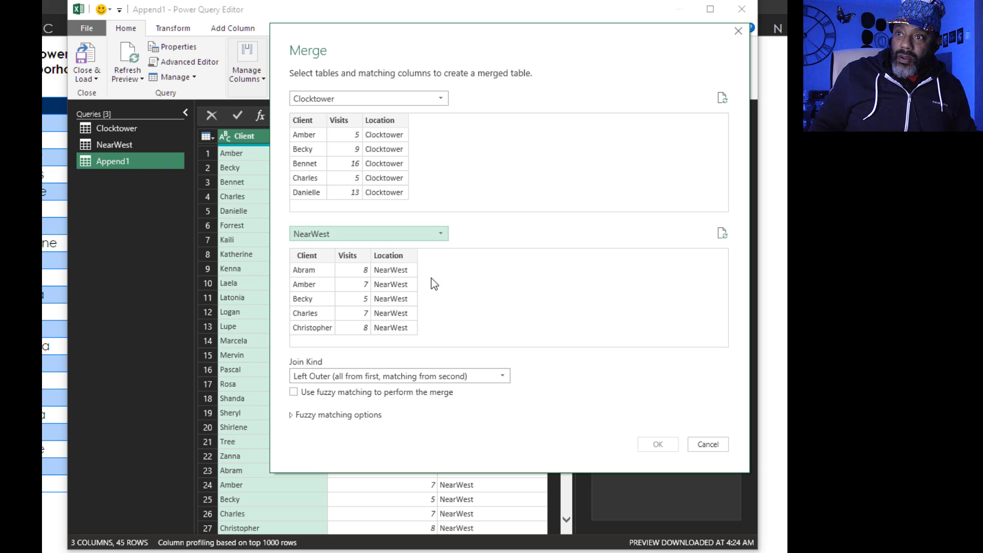
click(303, 120)
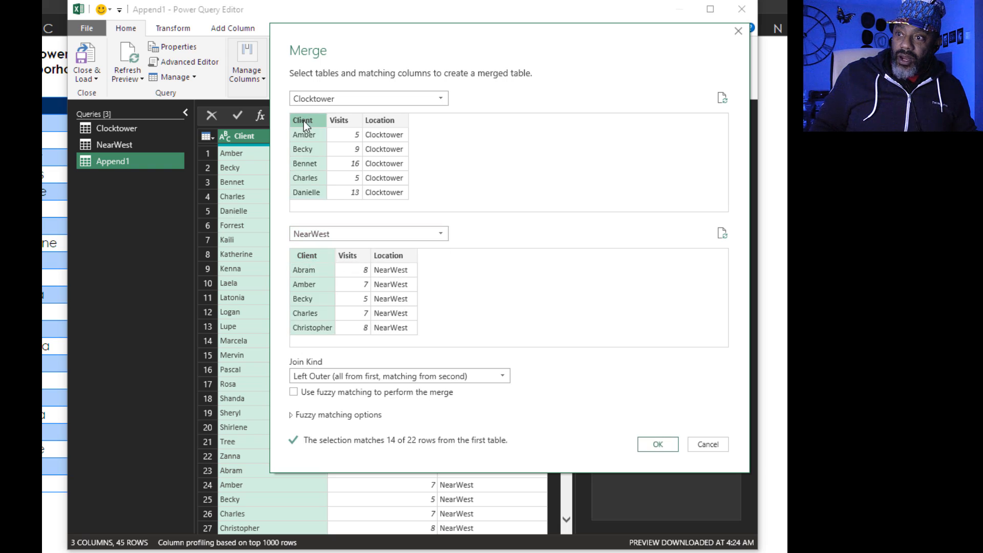
click(400, 375)
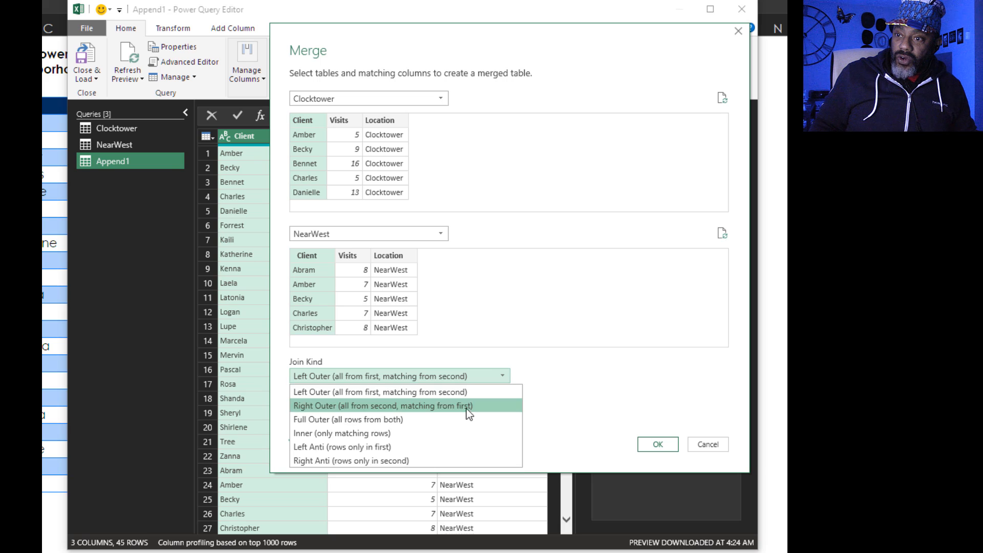
click(656, 444)
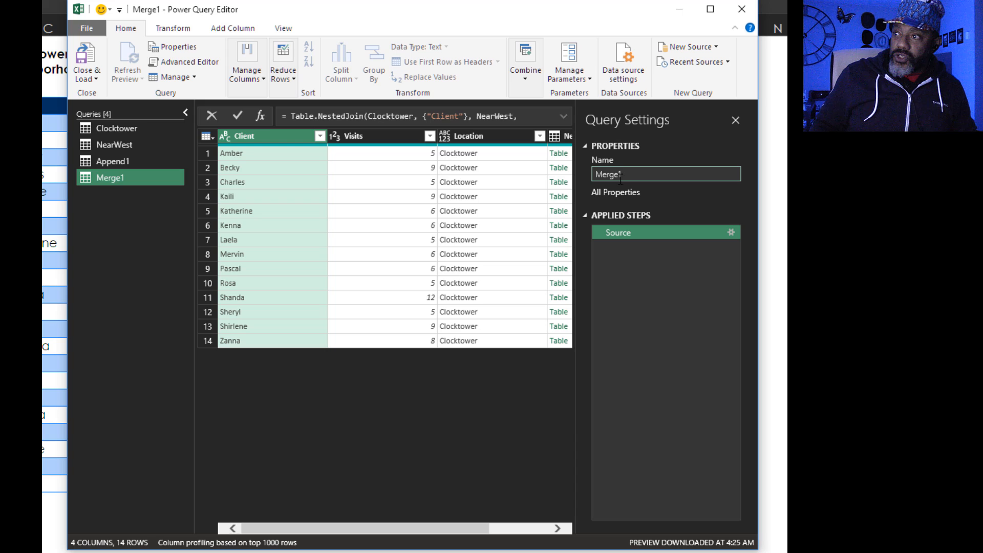
triple_click(665, 173)
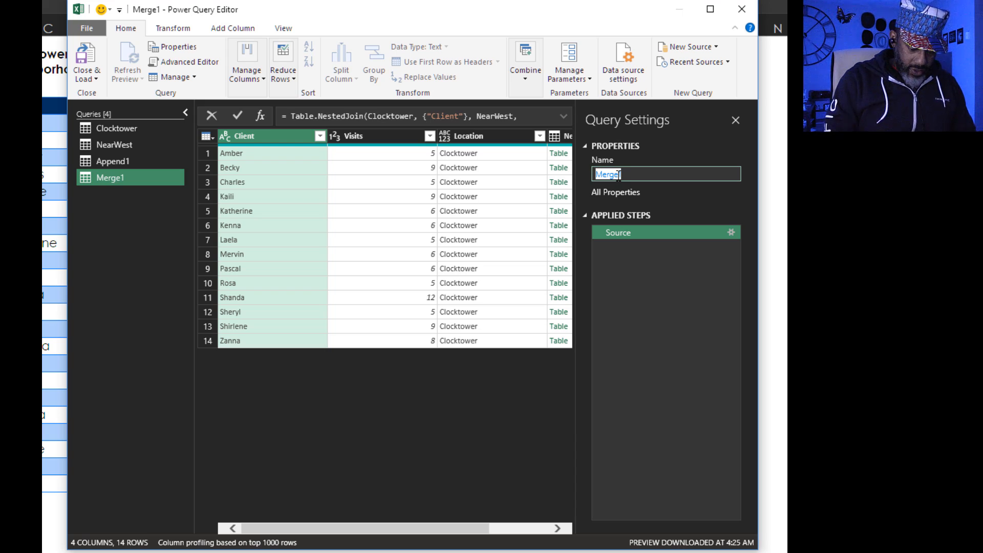
text(Inner)
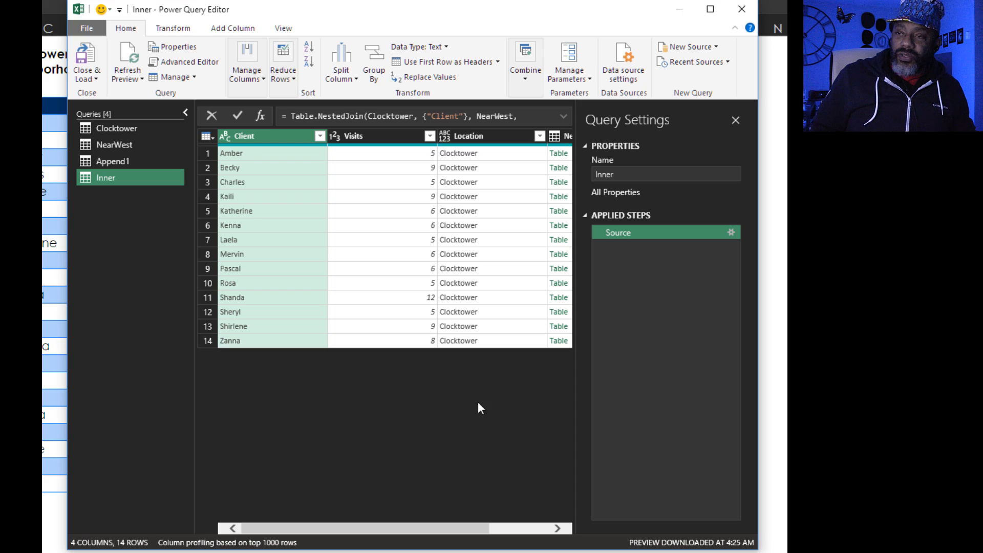
Keep only the Client column in Inner, then begin another Merge Queries as New.
right_click(245, 136)
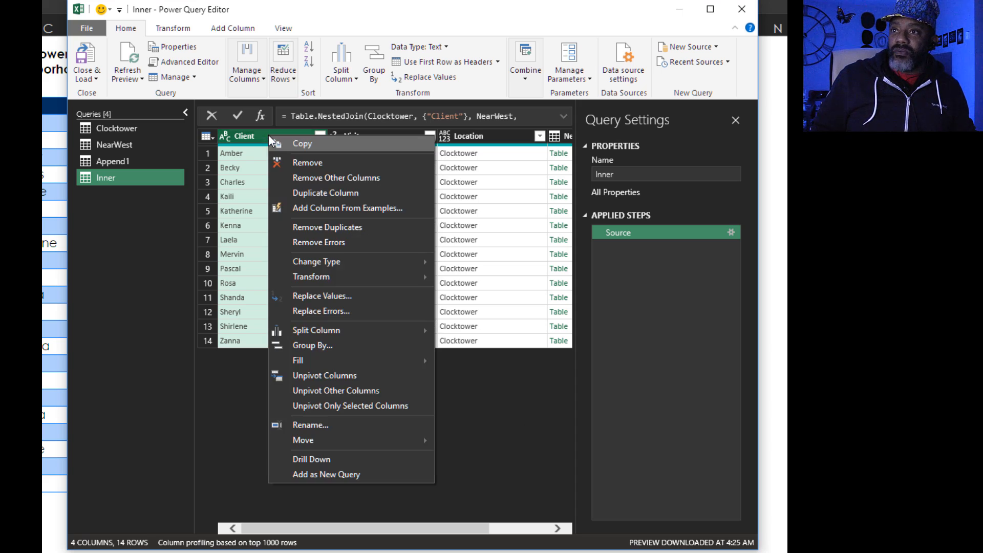
click(335, 177)
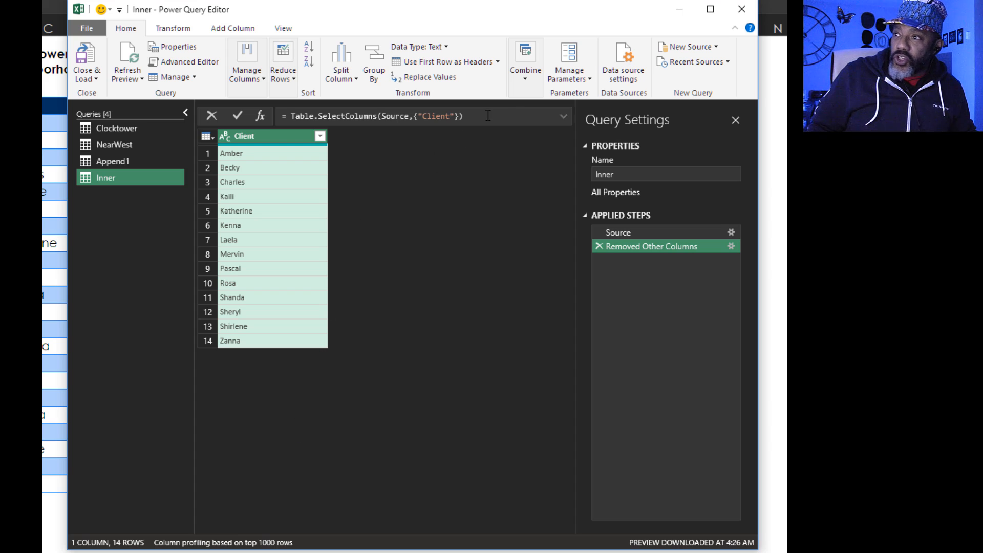
click(525, 61)
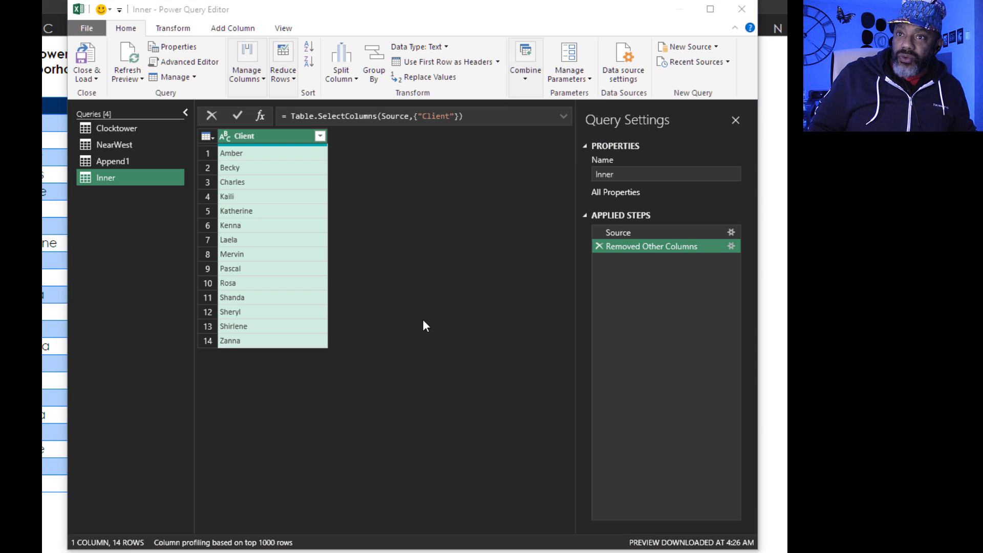
click(526, 62)
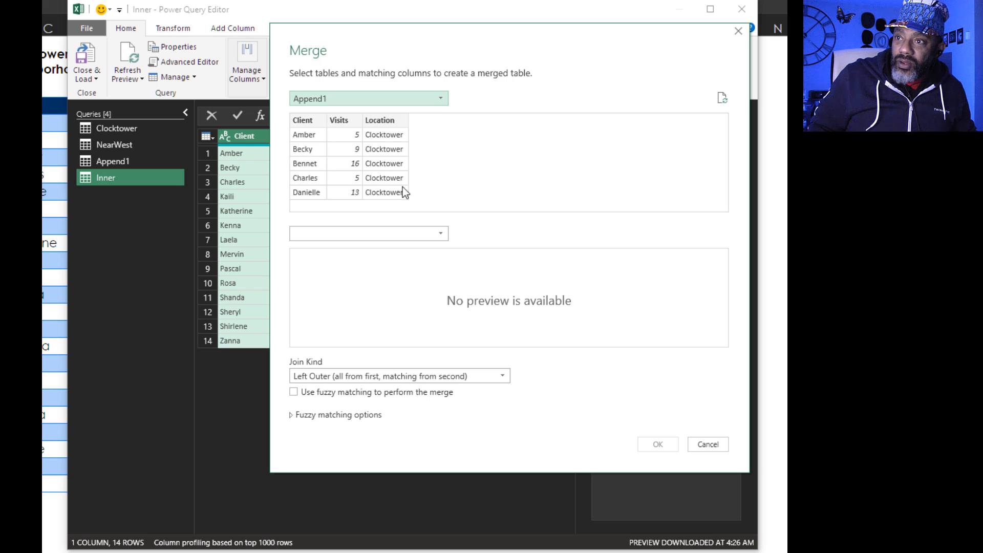
Left-anti join Append1 with Inner on Client, creating Merge1.
click(368, 233)
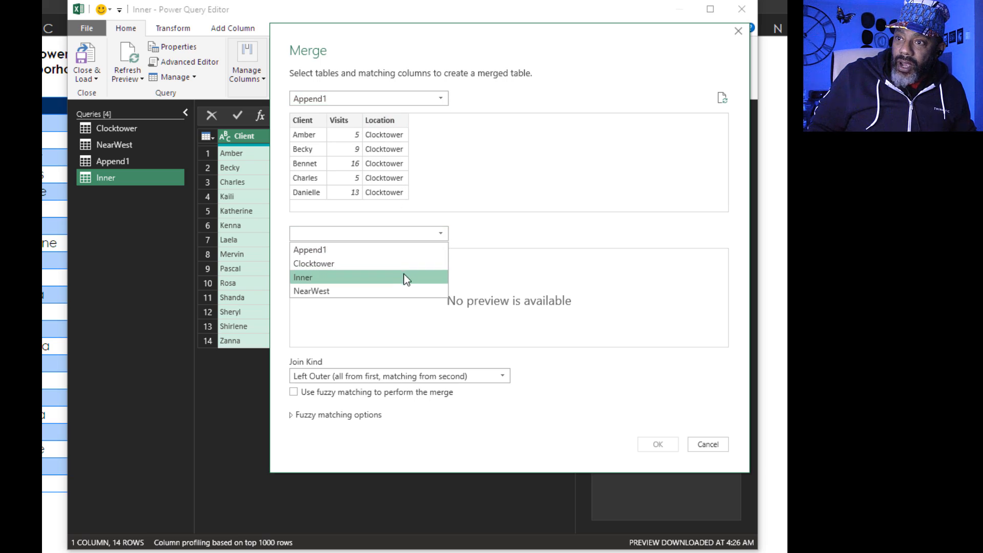
click(303, 277)
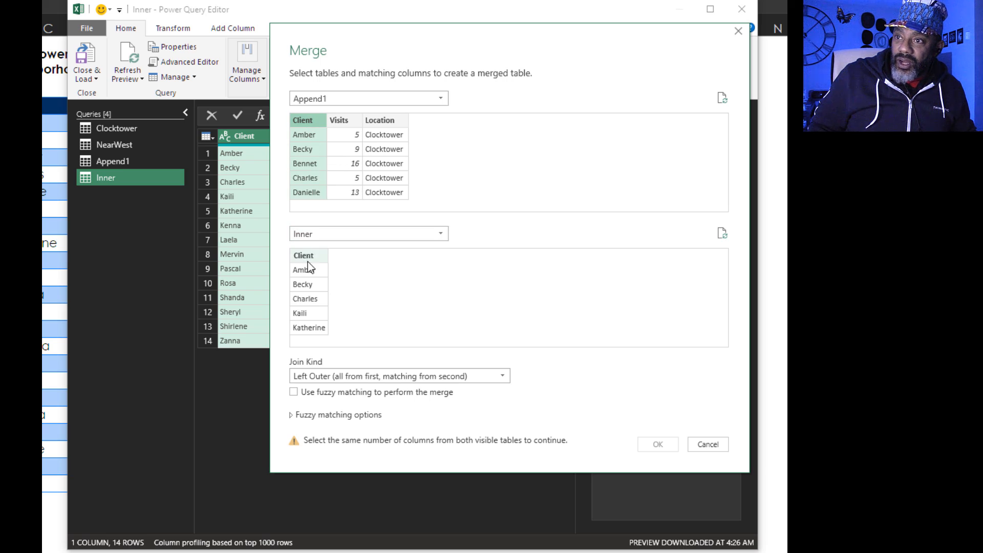
click(303, 255)
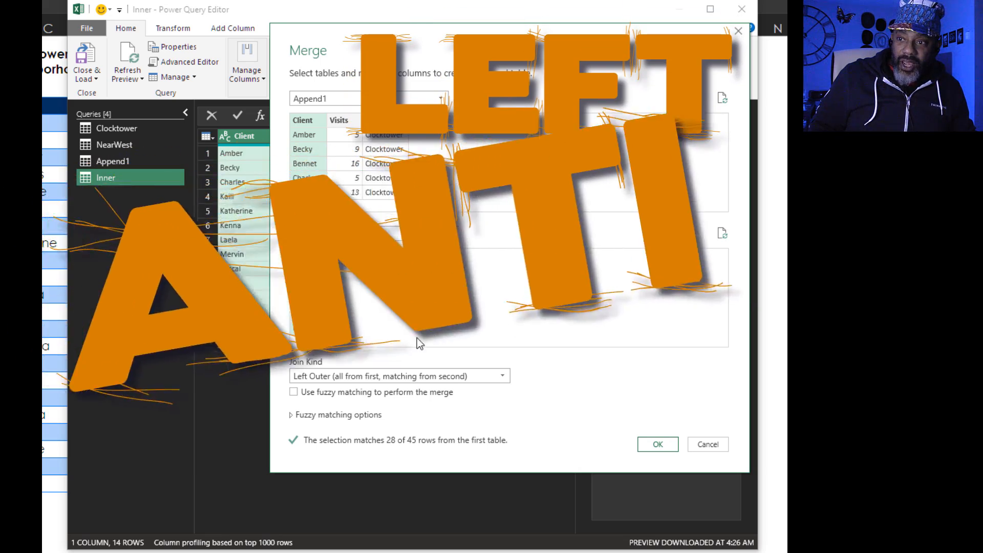
click(398, 375)
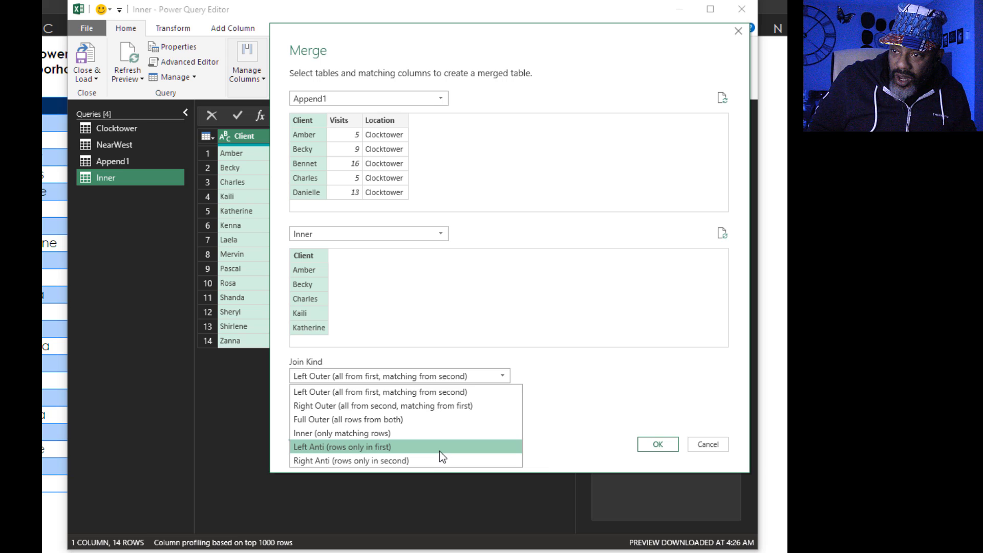
click(656, 444)
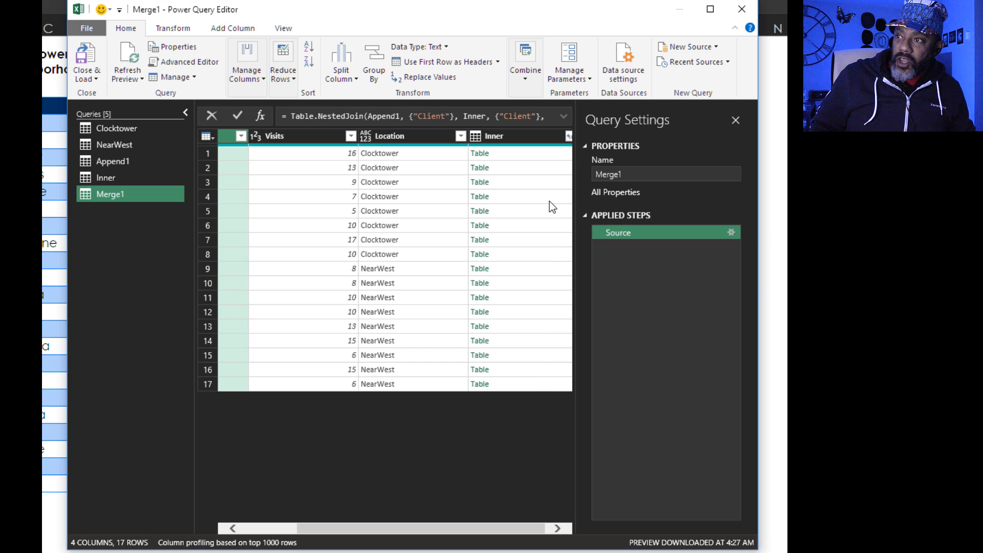
Remove the nested Inner column from Merge1 and load it to the workbook.
click(473, 196)
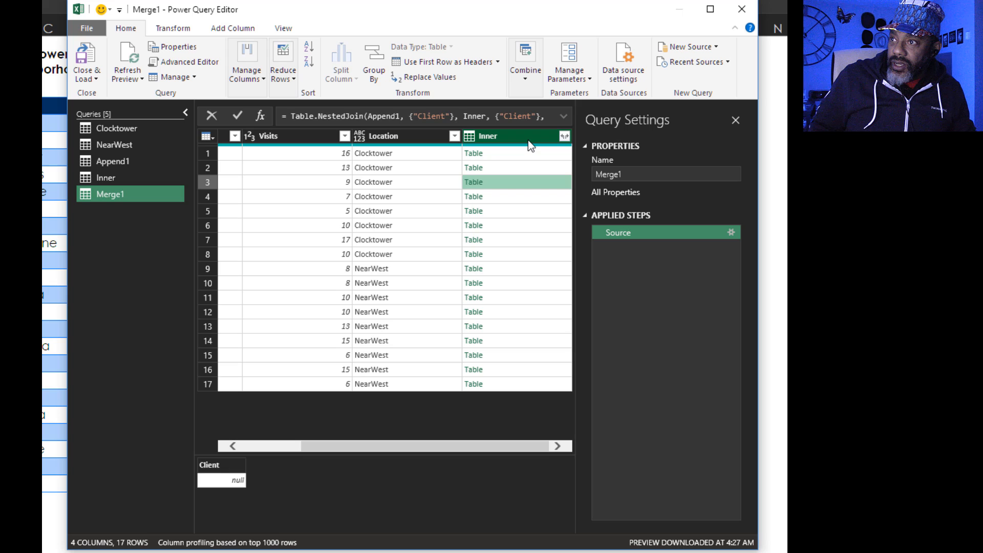
right_click(488, 136)
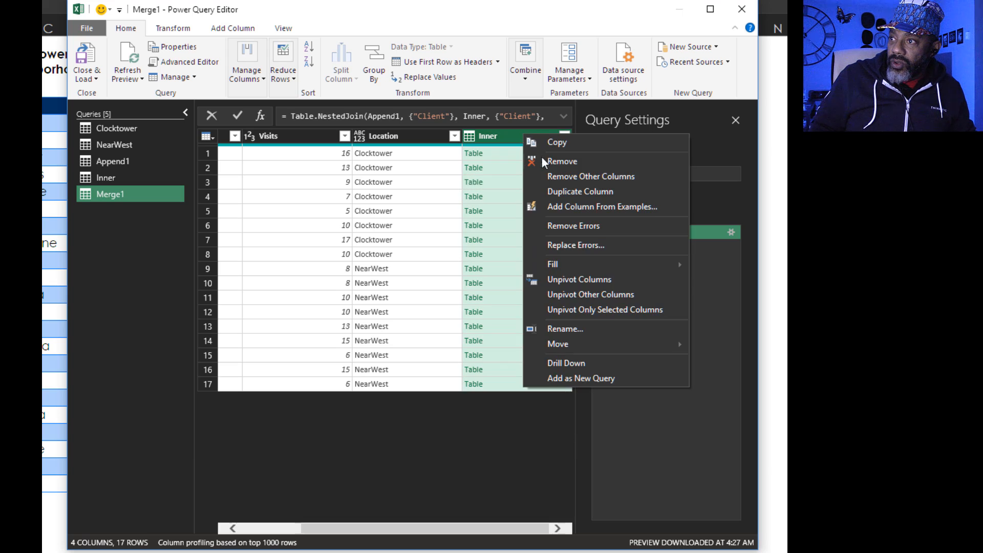
click(562, 162)
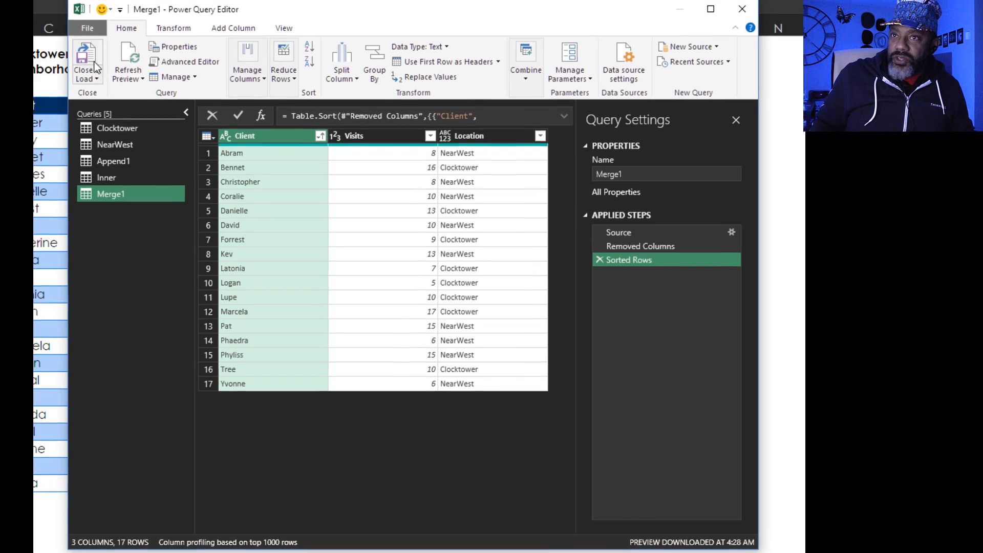
click(84, 59)
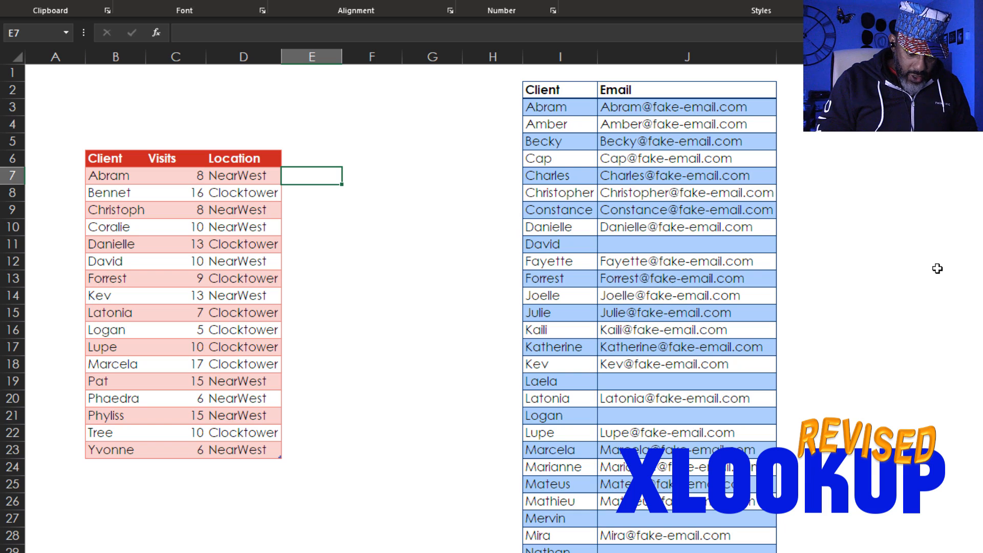
text(=xl)
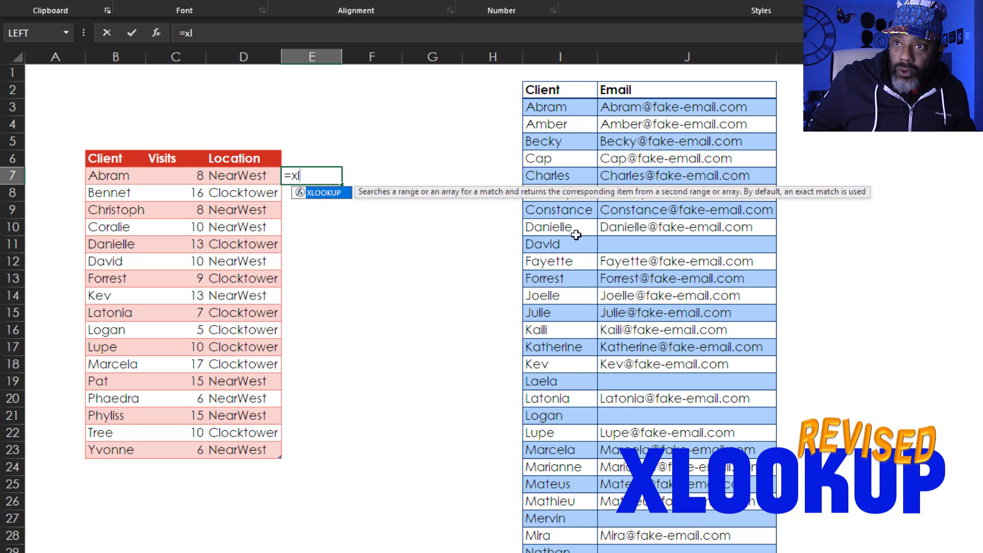
text(LOOKUP()
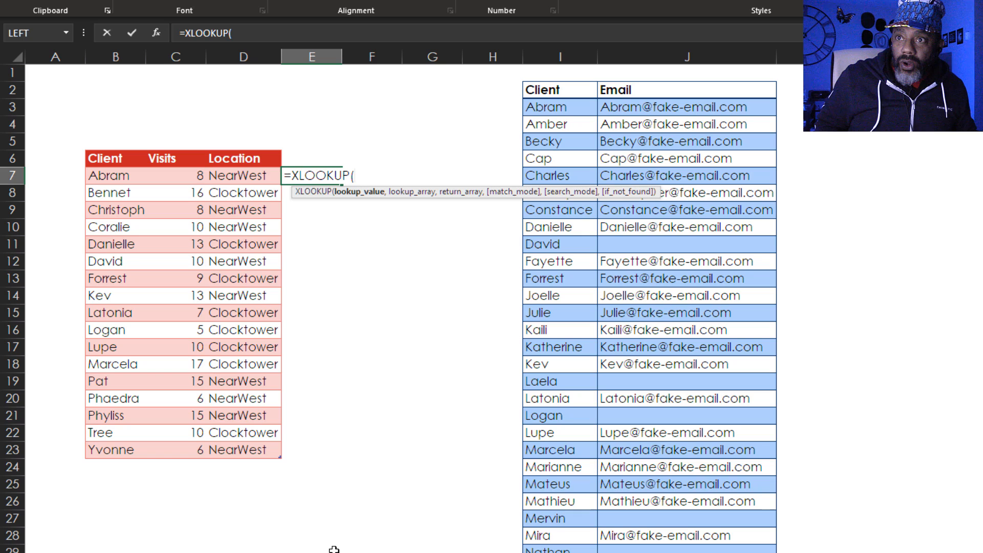
click(115, 176)
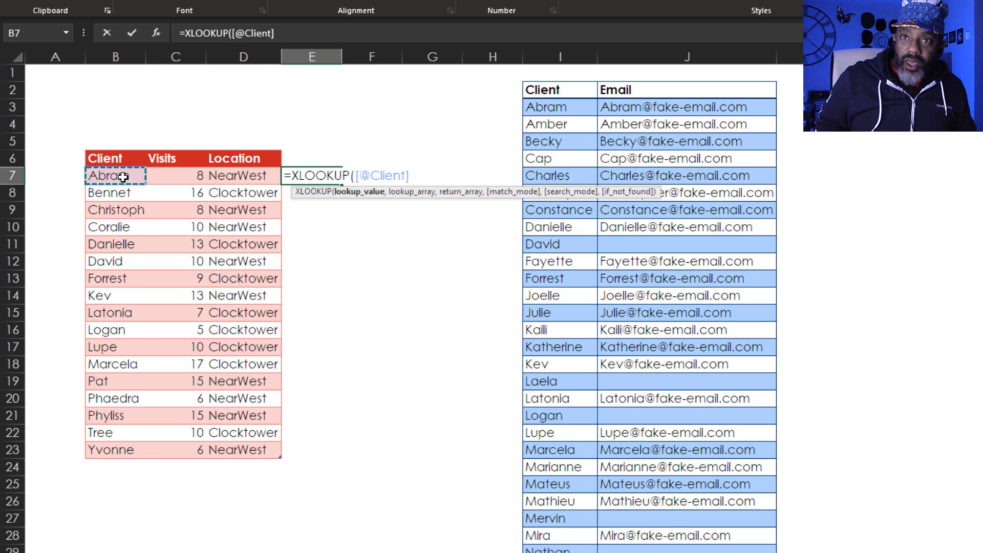
text(,)
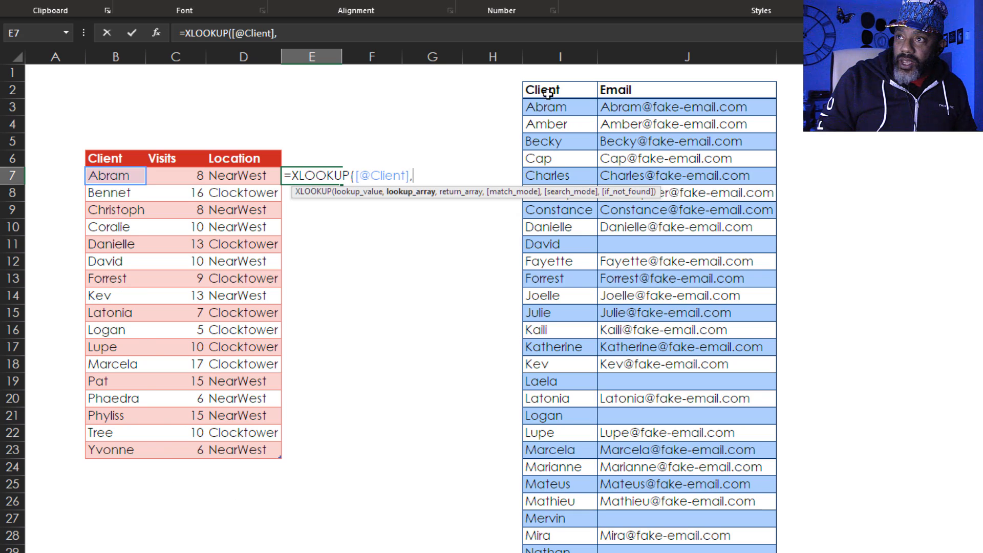
click(558, 107)
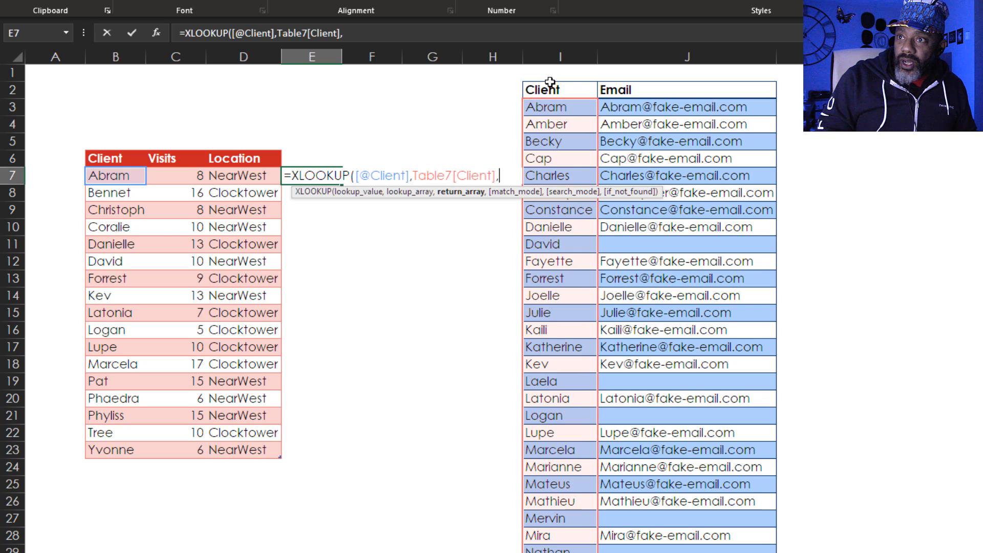
click(687, 89)
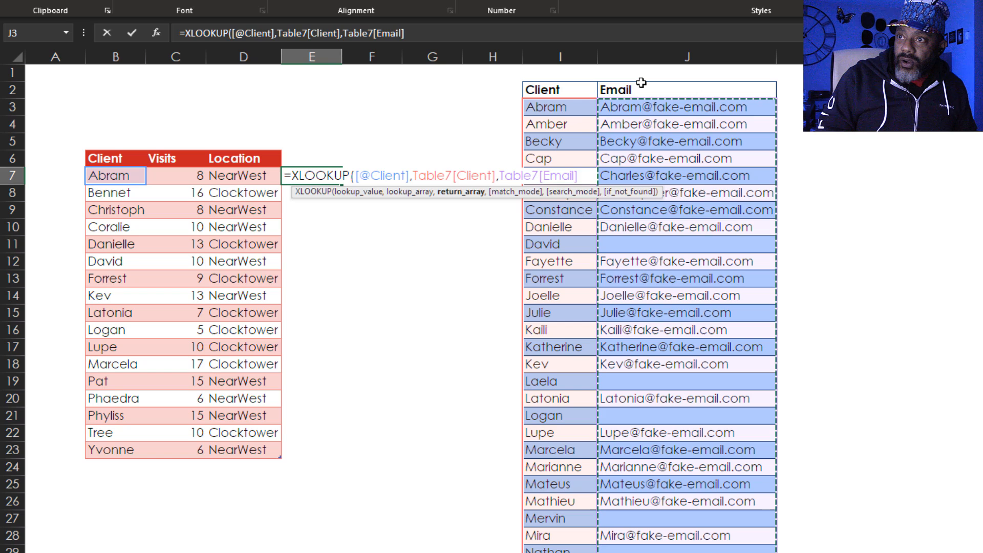
Add the remaining XLOOKUP arguments 0, 1 and the "unlisted" fallback.
text(,)
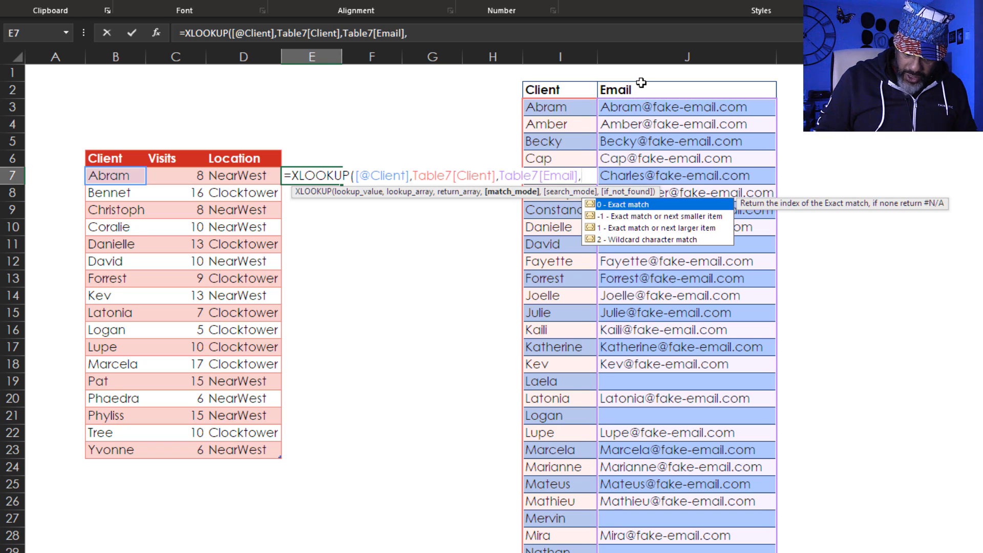
text(0)
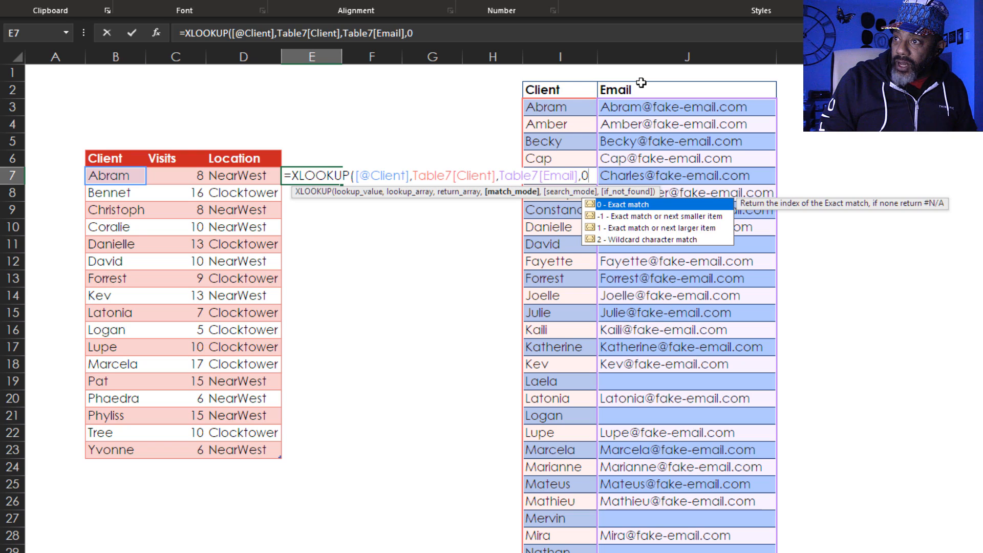
text(,)
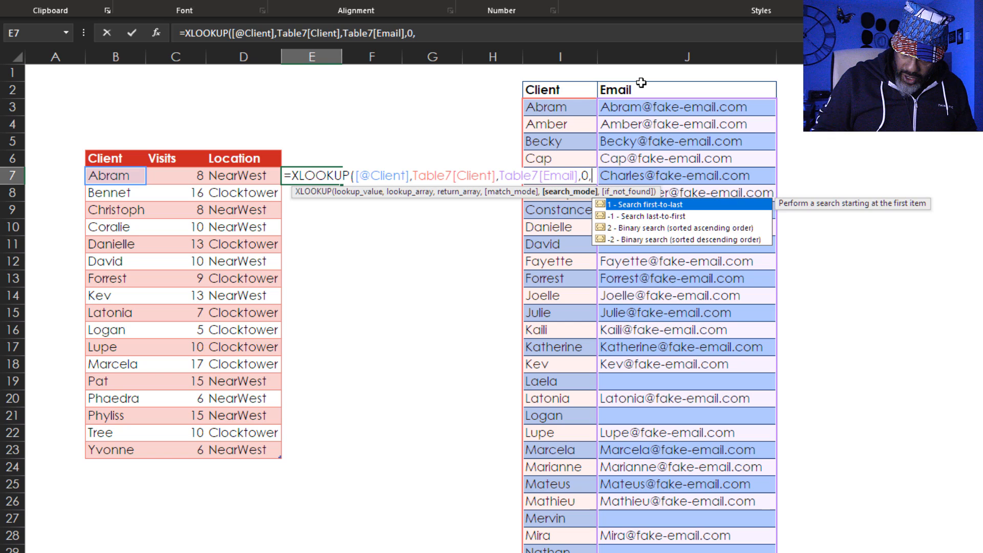
text(1)
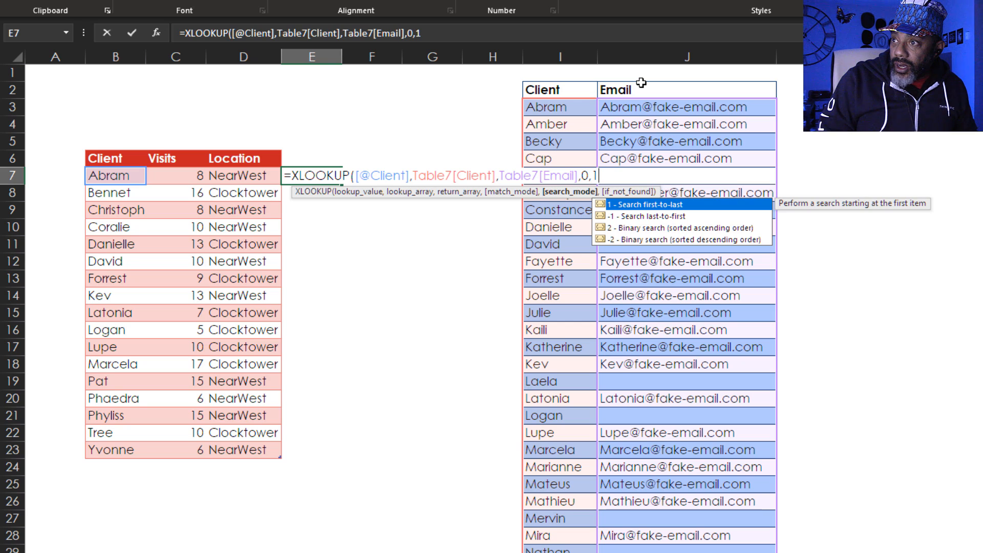
text(,)
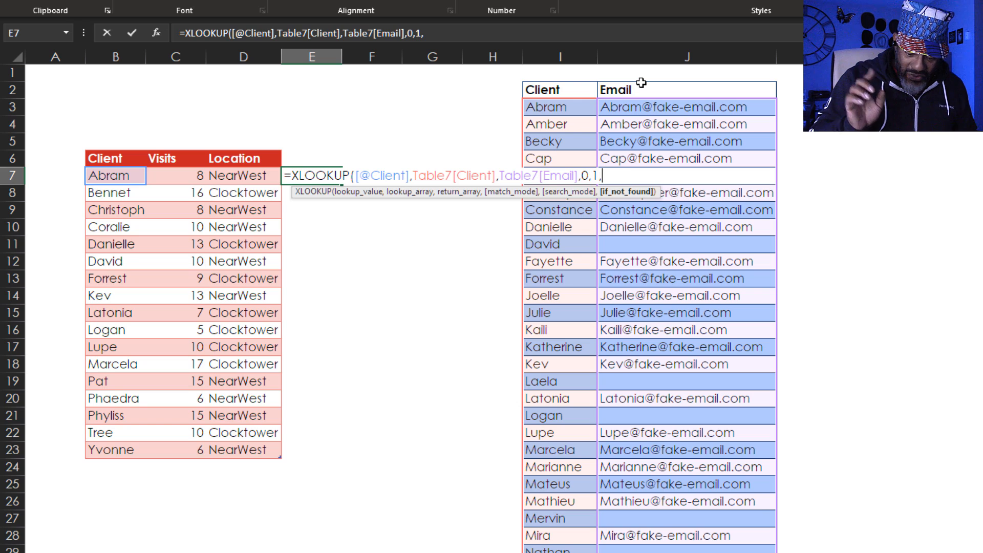
text(")
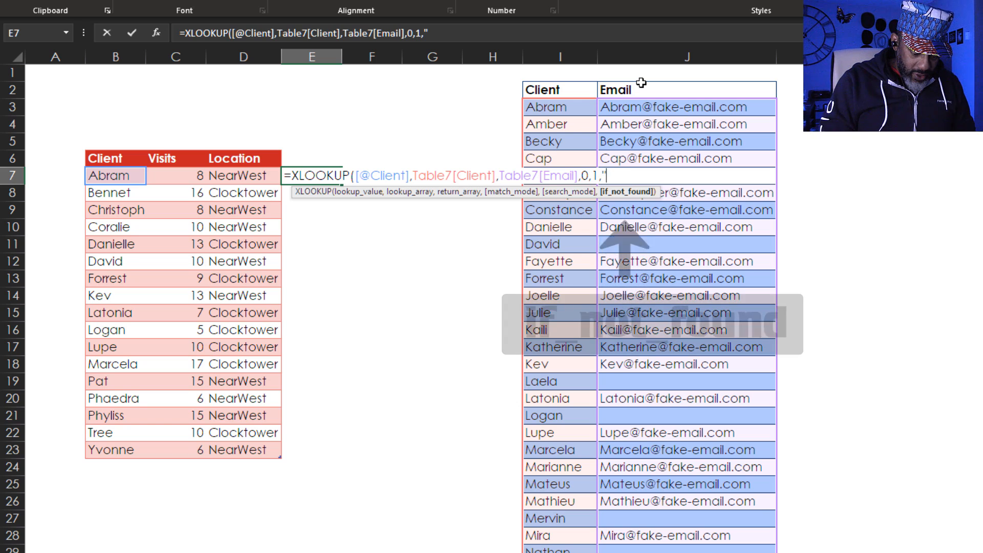
text(unlist)
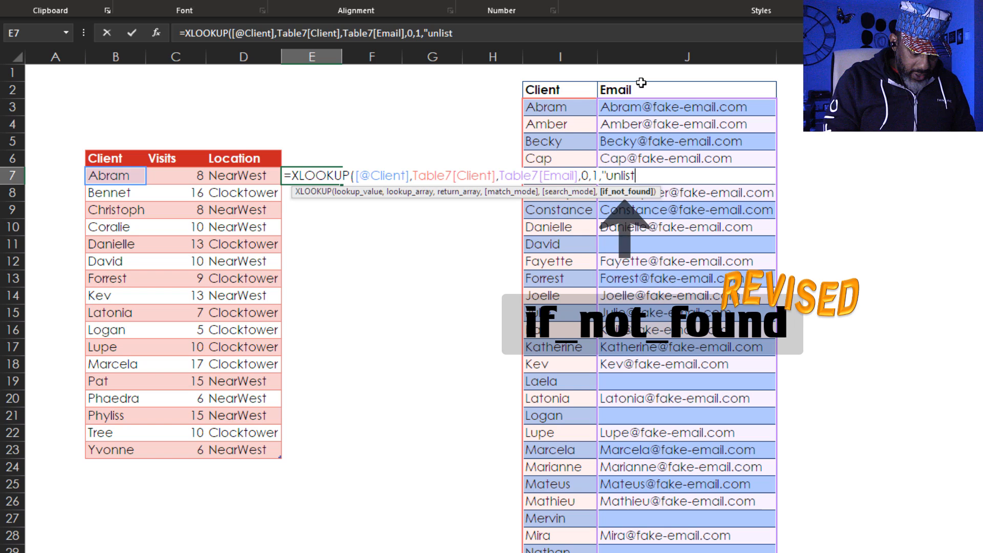
text(ed")
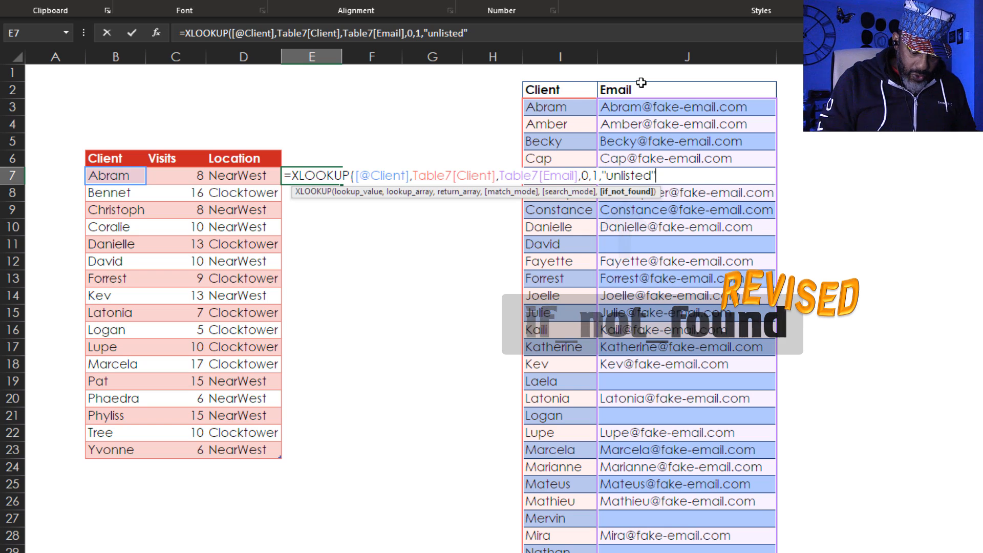